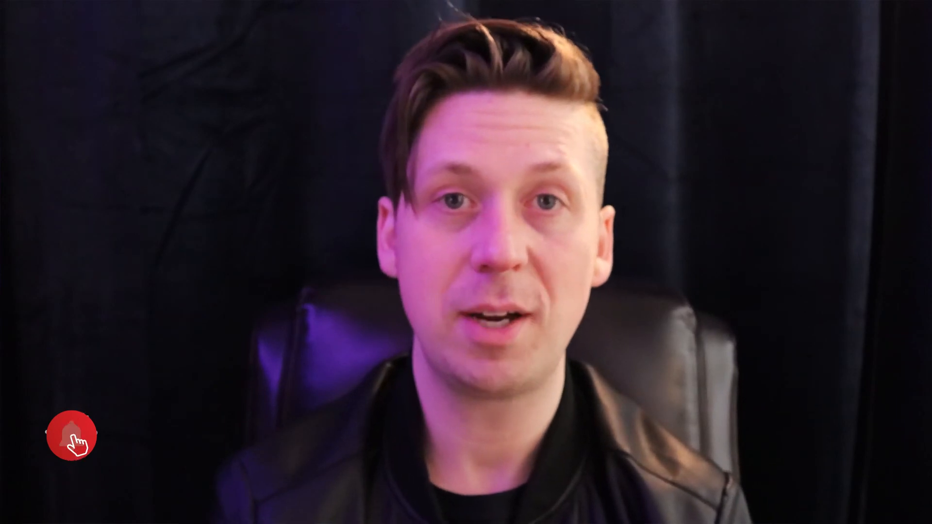
pyautogui.click(70, 435)
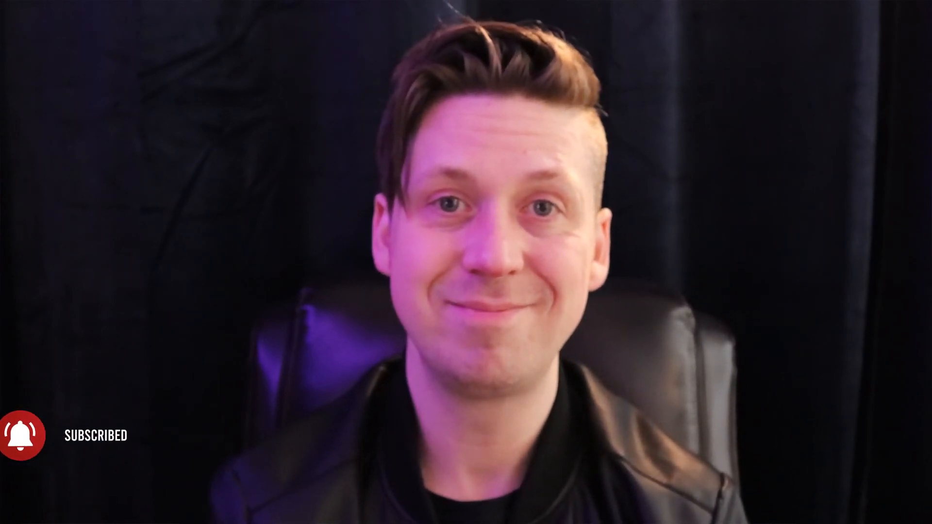